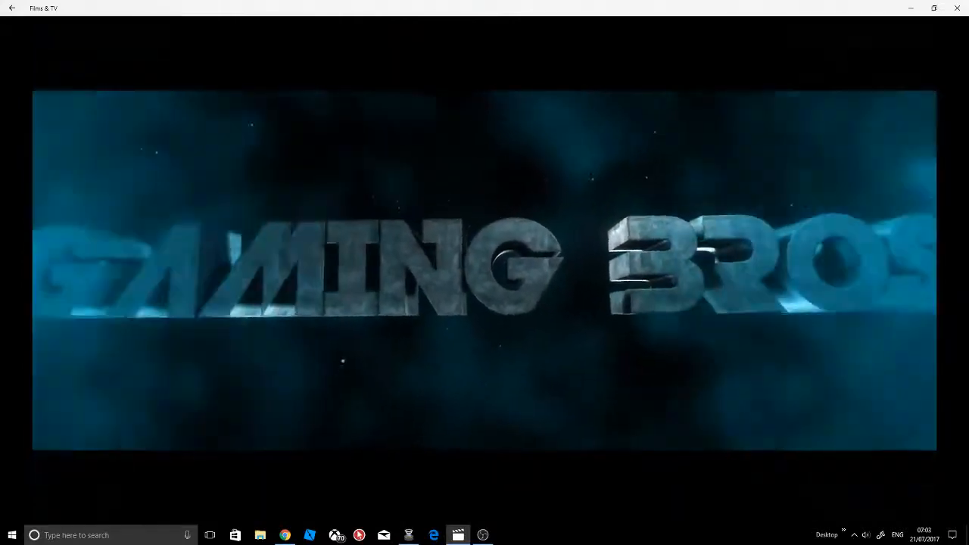
# Close the Gaming Bros intro clip in Films & TV to return to Roblox Studio
pyautogui.click(483, 535)
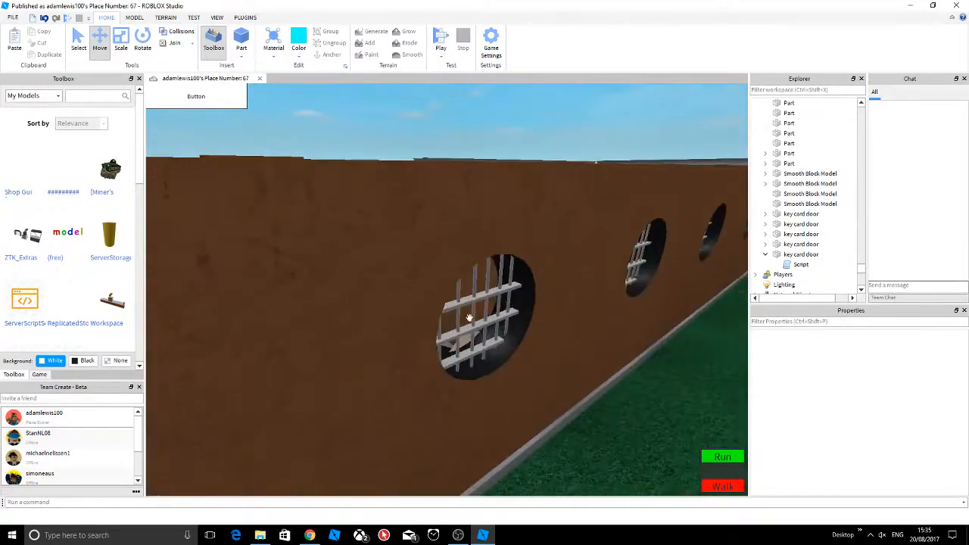
# Orbit along the walls with holes and insert a new block on the walkway
pyautogui.moveTo(469, 318); pyautogui.dragTo(552, 291)
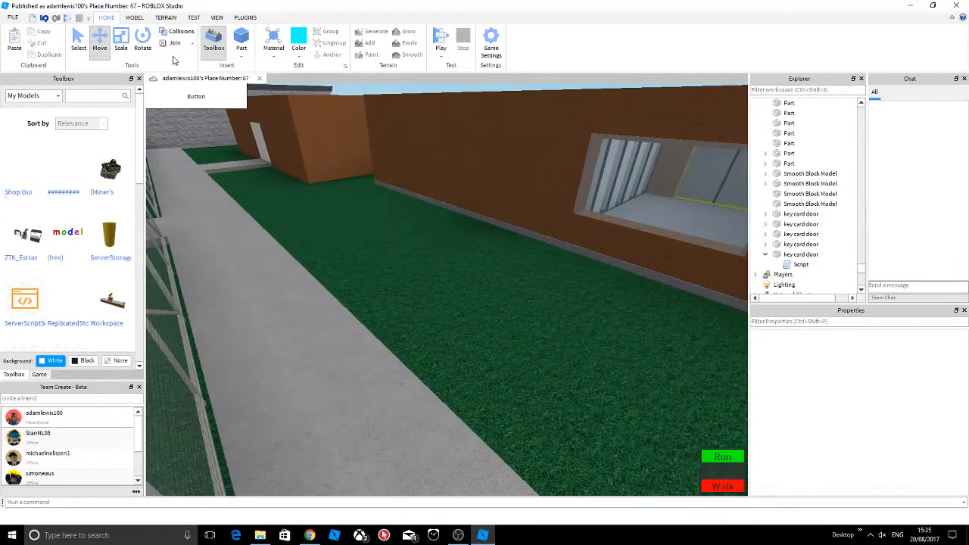
pyautogui.click(299, 38)
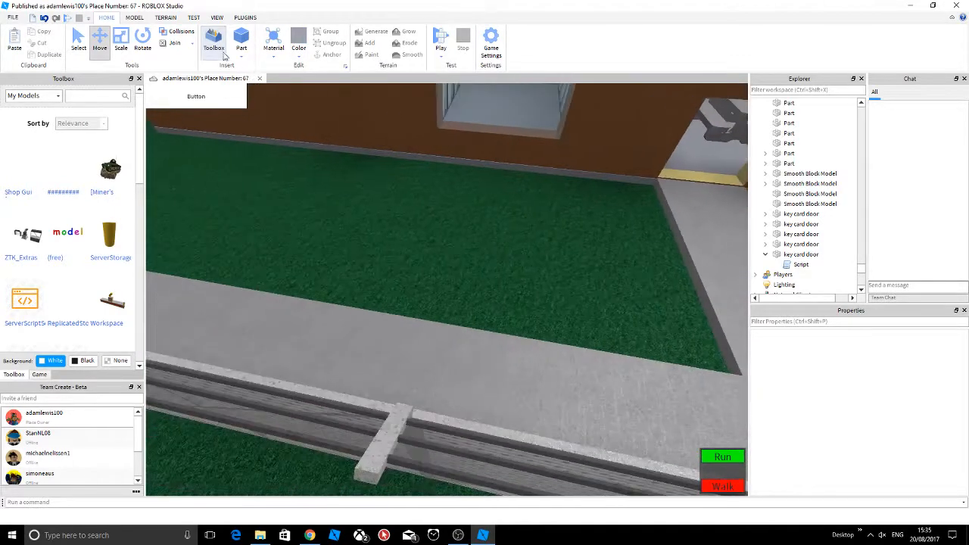
pyautogui.click(241, 38)
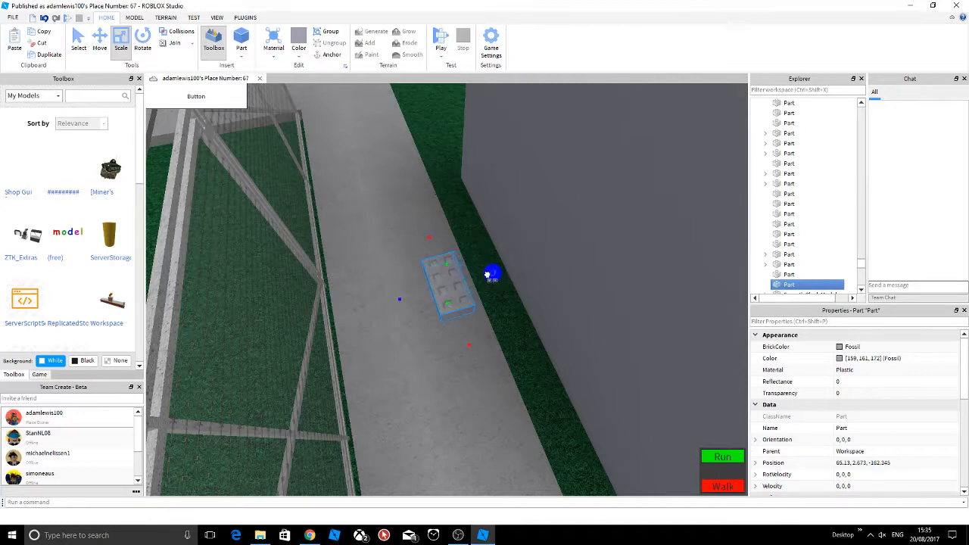
# Move the new block flush against the grey wall and stretch it into a tall slab
pyautogui.click(100, 42)
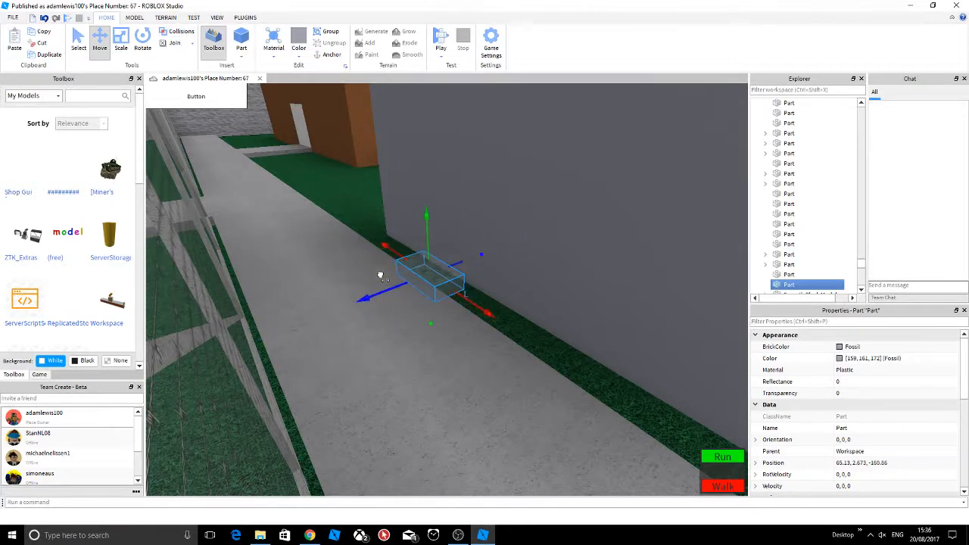
pyautogui.moveTo(427, 277); pyautogui.dragTo(450, 265)
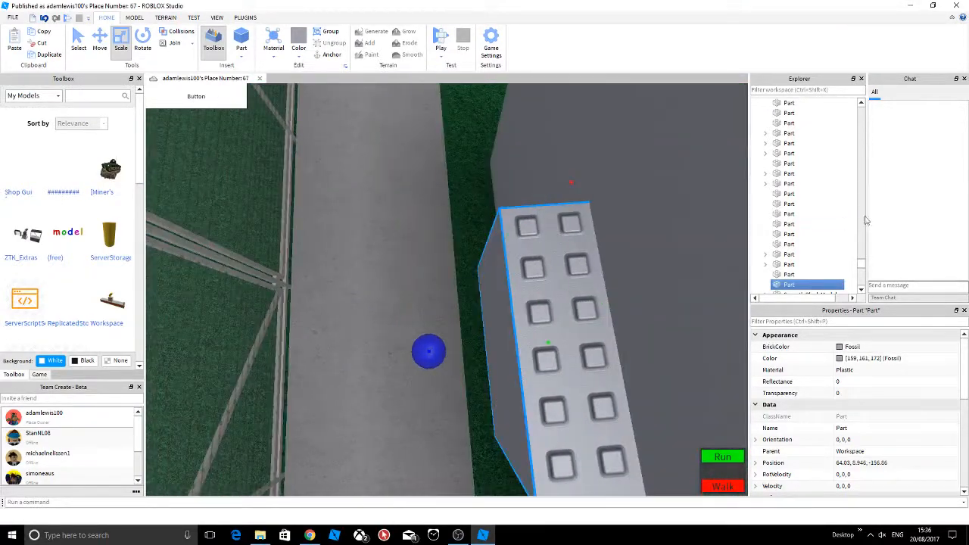
# Negate the slab, union it with the grey wall, and orbit around the opening
pyautogui.click(134, 17)
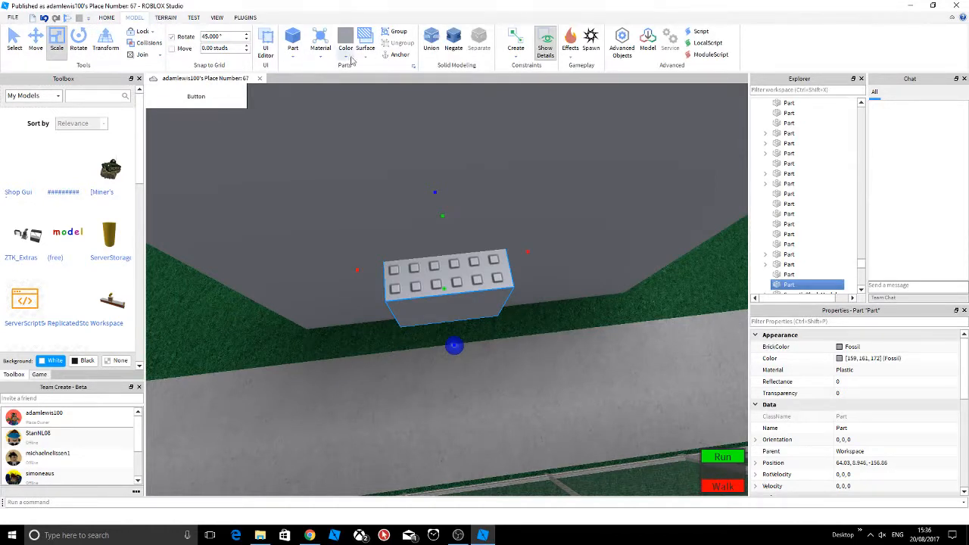
pyautogui.moveTo(453, 36)
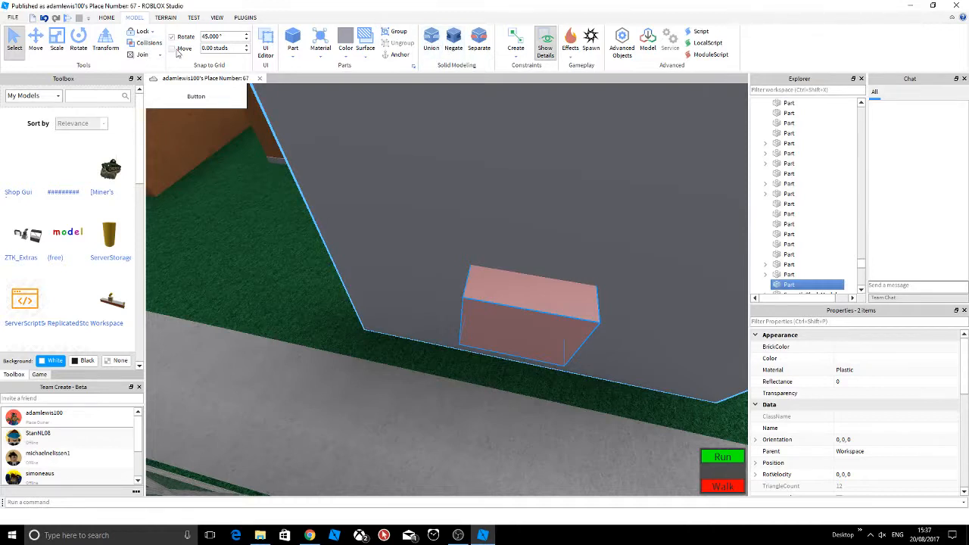
pyautogui.click(431, 42)
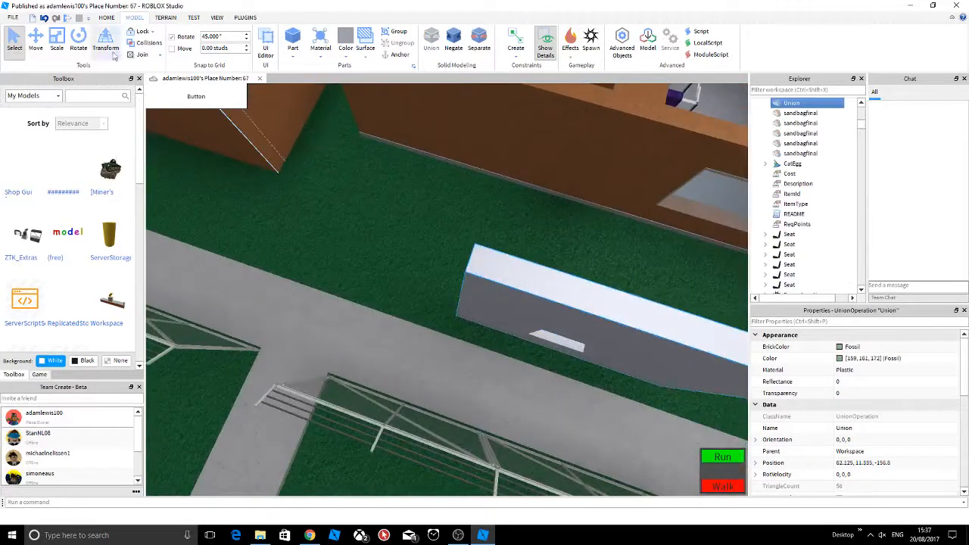
pyautogui.click(57, 38)
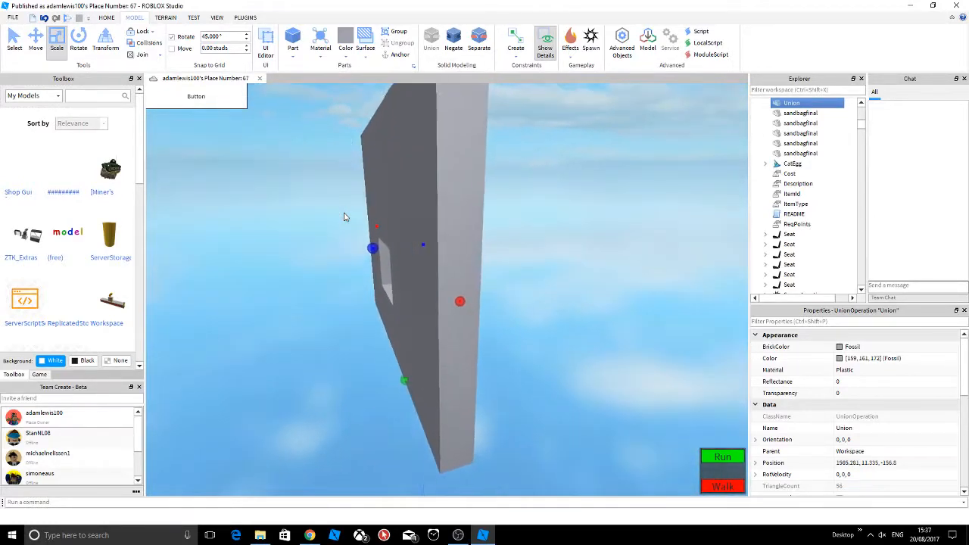
pyautogui.moveTo(345, 218); pyautogui.dragTo(477, 268)
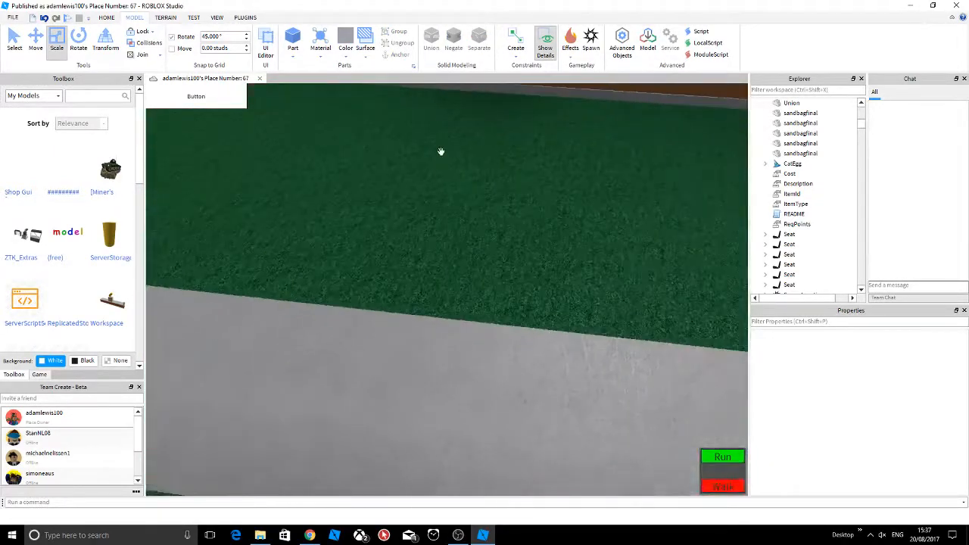
# Insert a Sphere part from the Part dropdown against the lower face of the wall
pyautogui.click(106, 17)
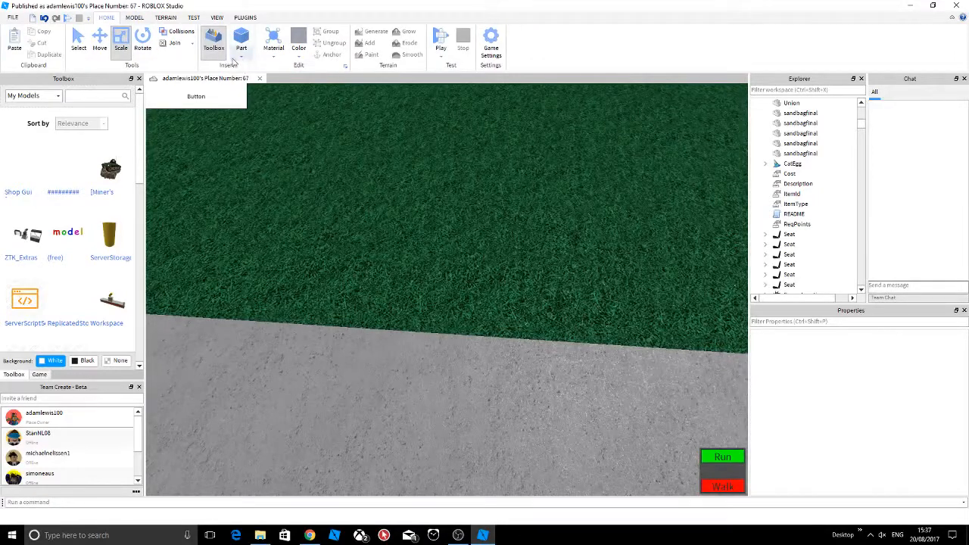
pyautogui.click(241, 37)
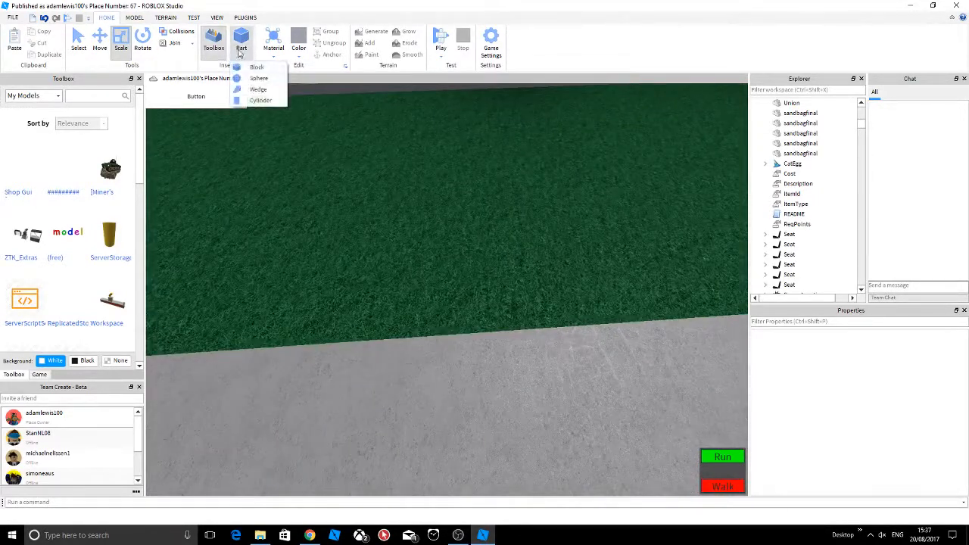
pyautogui.click(256, 67)
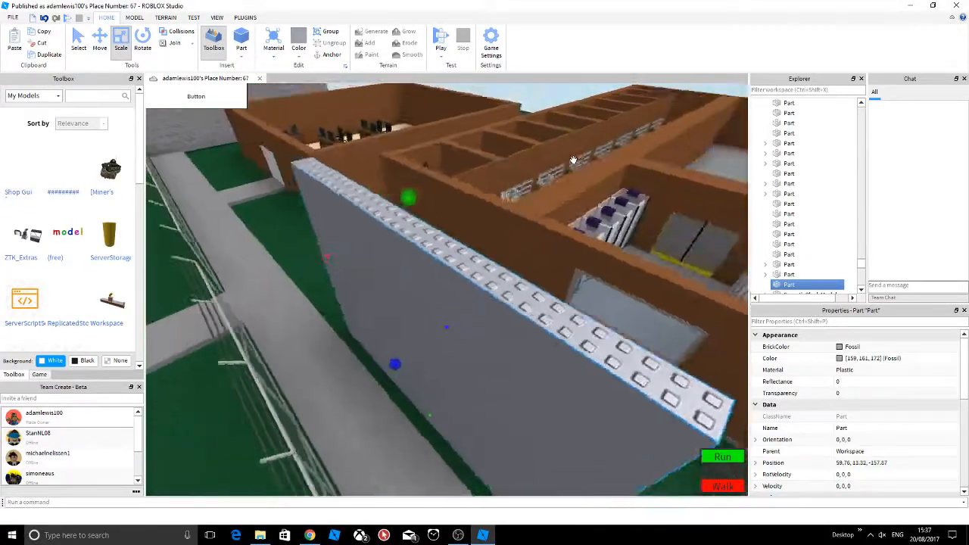
pyautogui.click(217, 18)
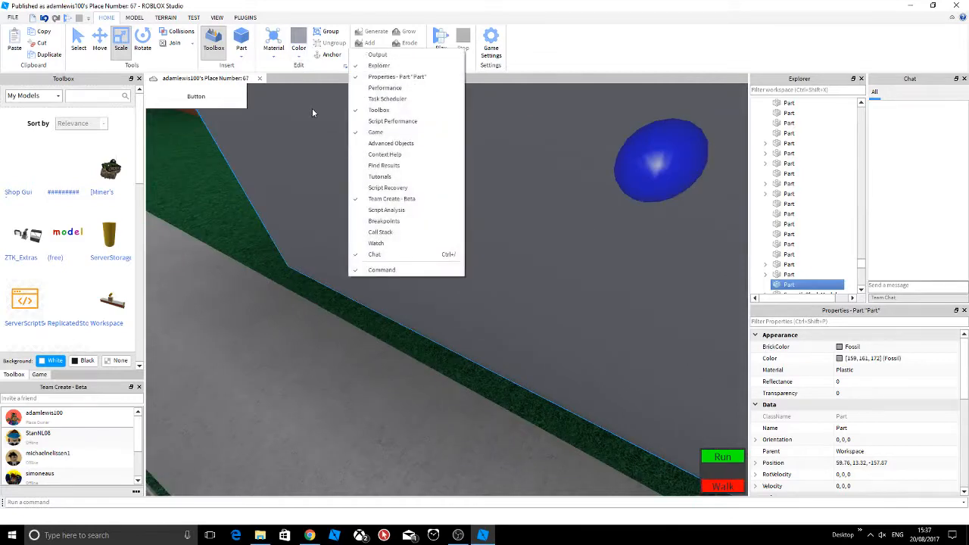
pyautogui.click(241, 36)
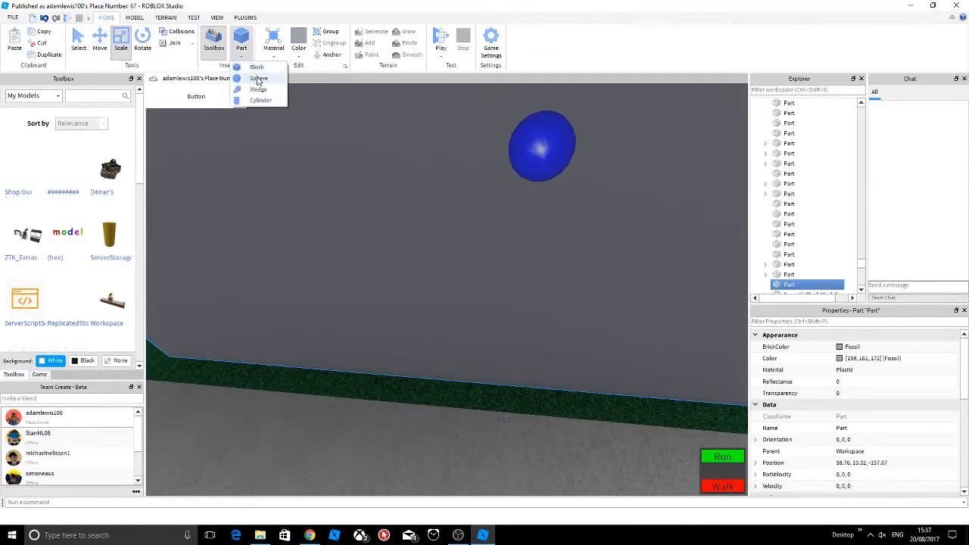
pyautogui.click(259, 78)
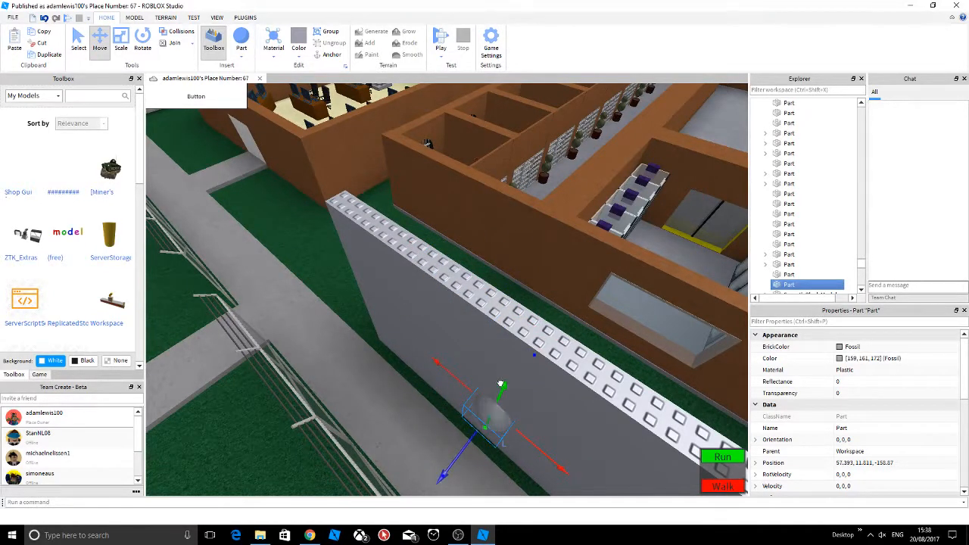
# Scale the sphere into a big ball sunk into the wall, negate it, and select it with the wall
pyautogui.click(120, 39)
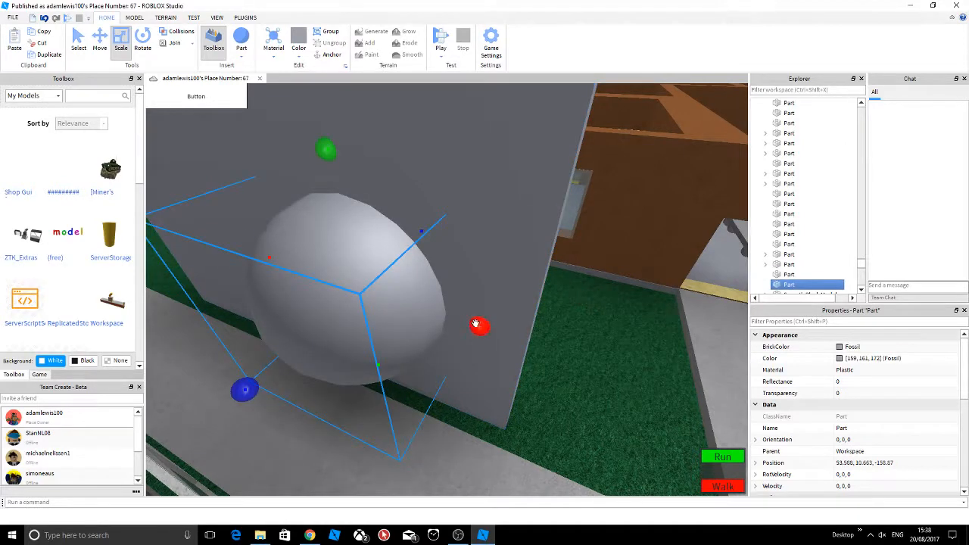
pyautogui.moveTo(477, 325); pyautogui.dragTo(496, 257)
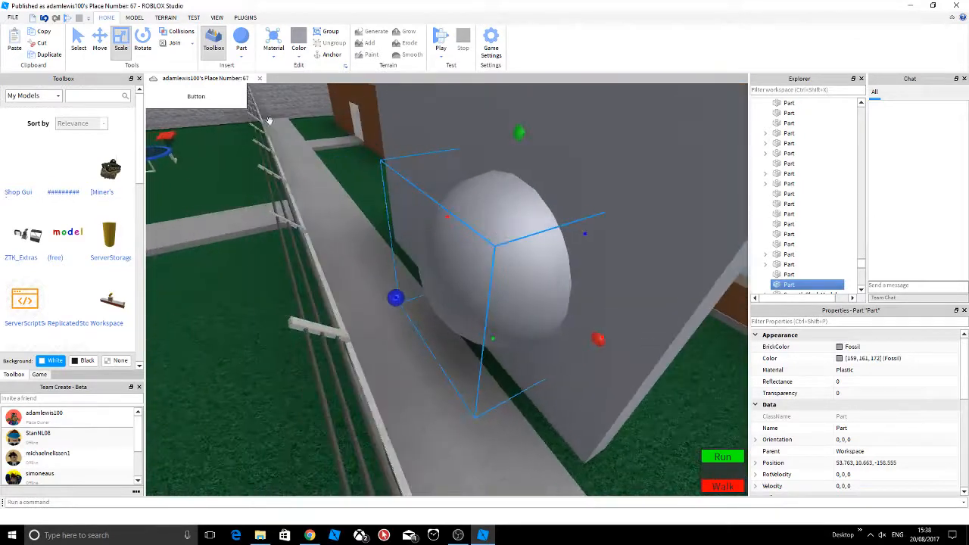
pyautogui.click(134, 18)
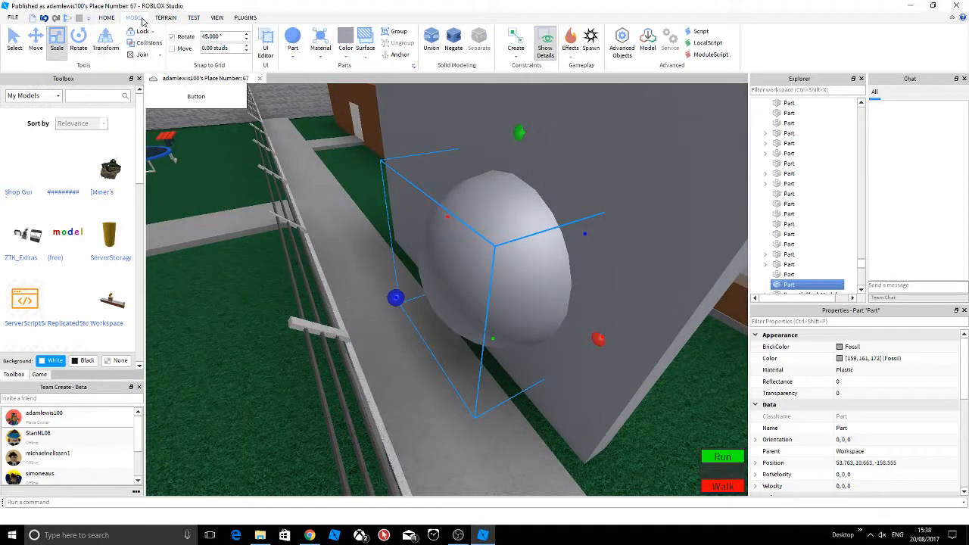
pyautogui.moveTo(453, 38)
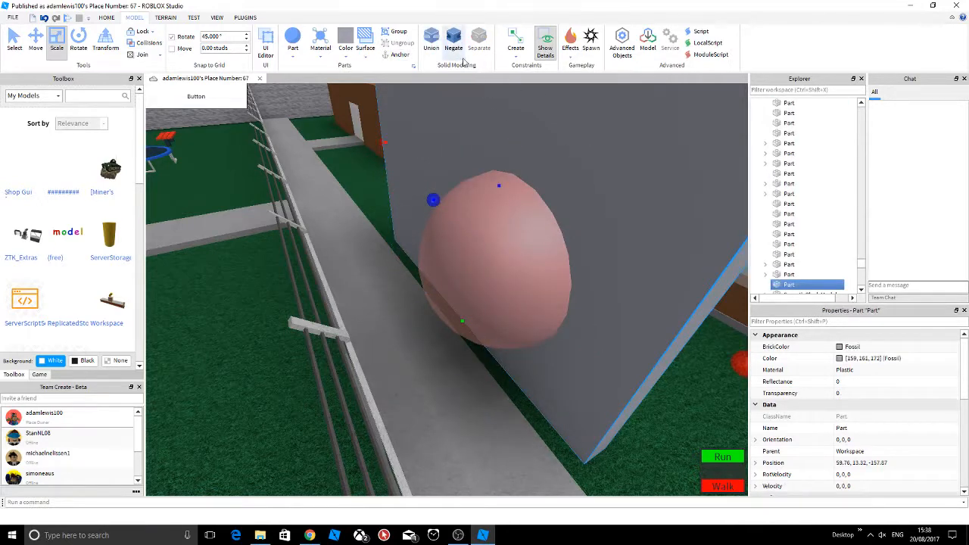
pyautogui.click(430, 37)
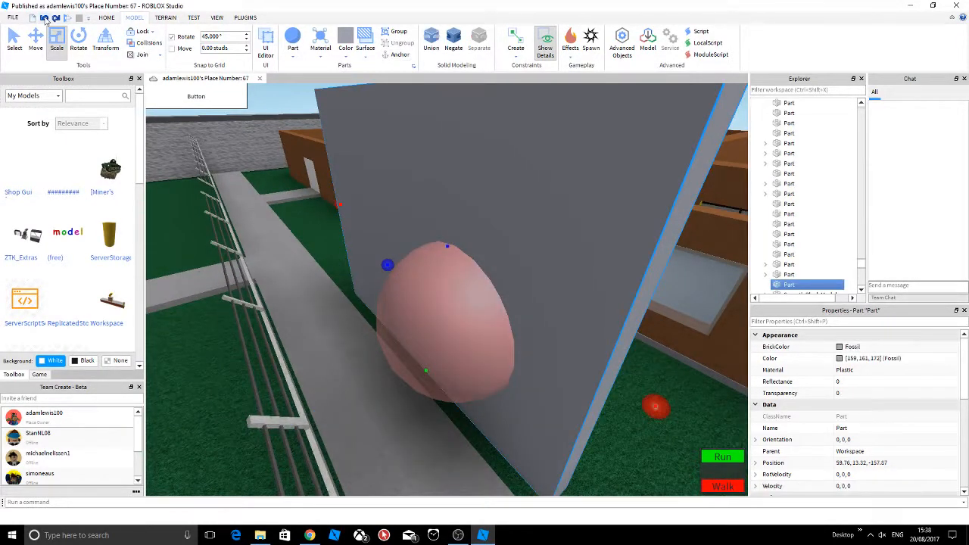
pyautogui.click(452, 41)
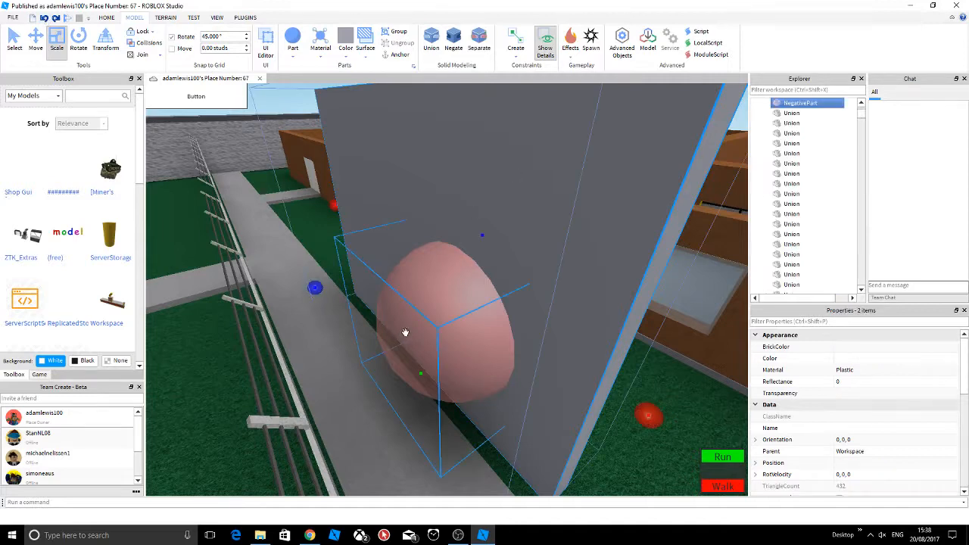
pyautogui.click(792, 284)
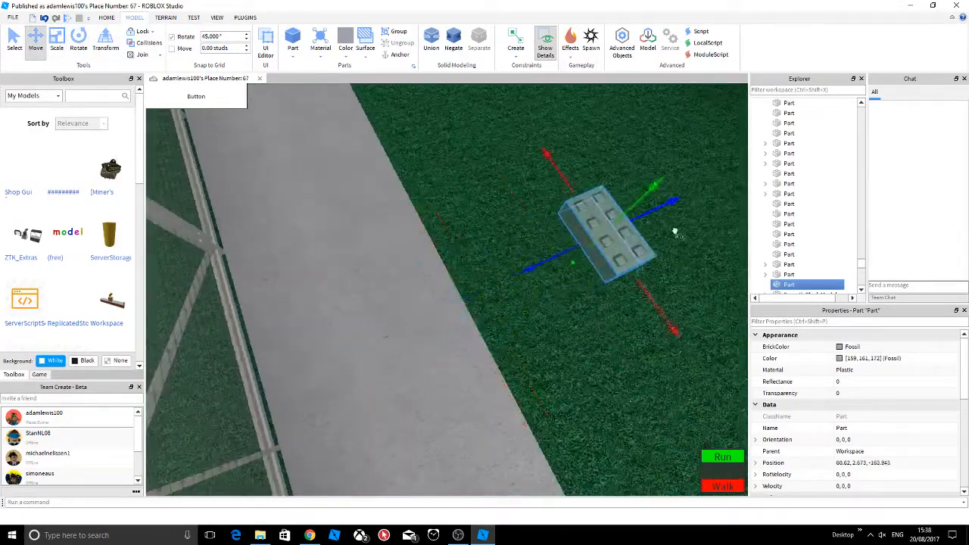
# Move the block across the grass, add a wedge atop the wall, then negate and union it
pyautogui.moveTo(620, 227); pyautogui.dragTo(583, 235)
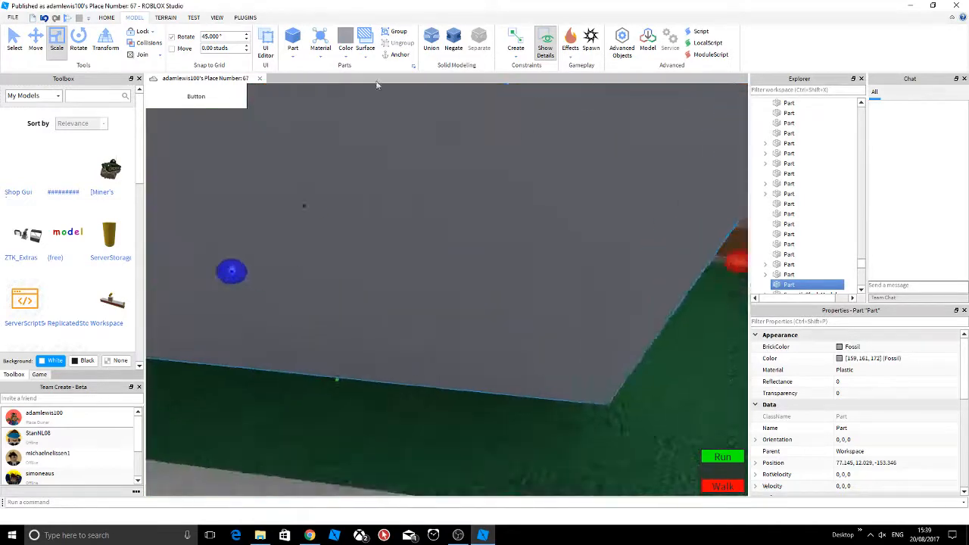
pyautogui.click(107, 17)
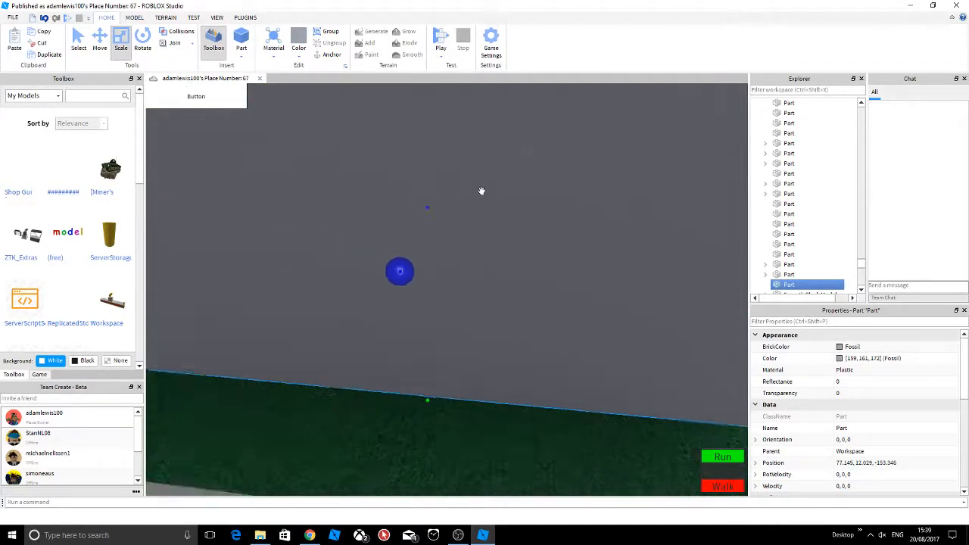
pyautogui.click(241, 36)
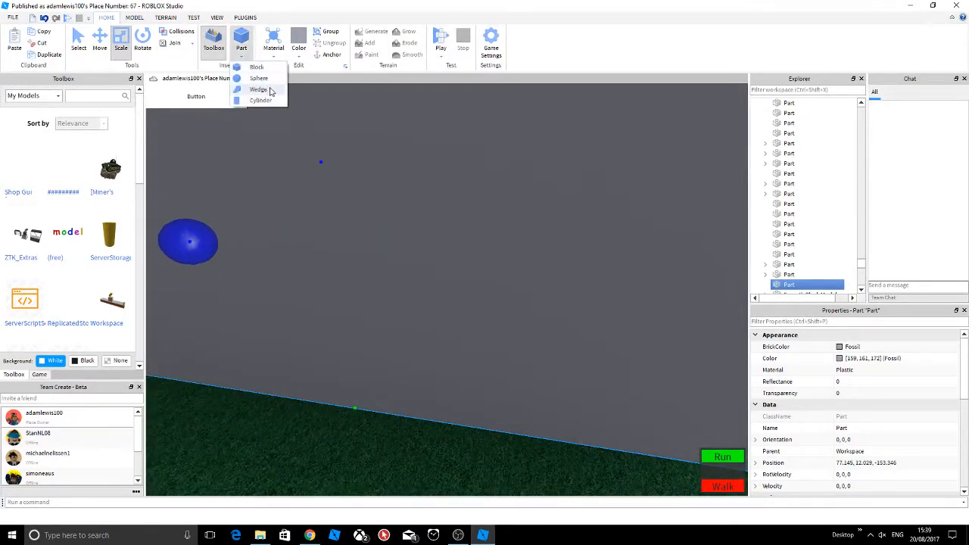
pyautogui.click(259, 89)
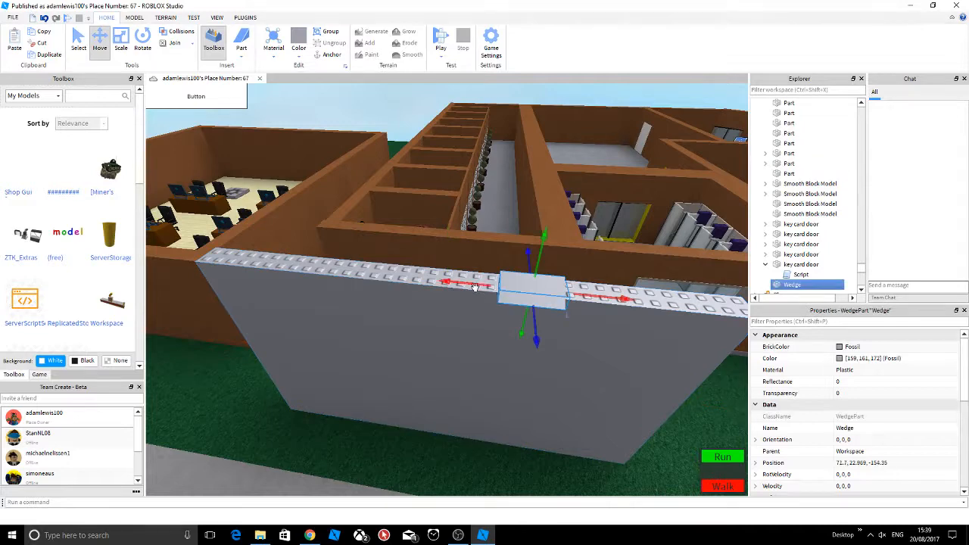
pyautogui.moveTo(530, 284); pyautogui.dragTo(447, 413)
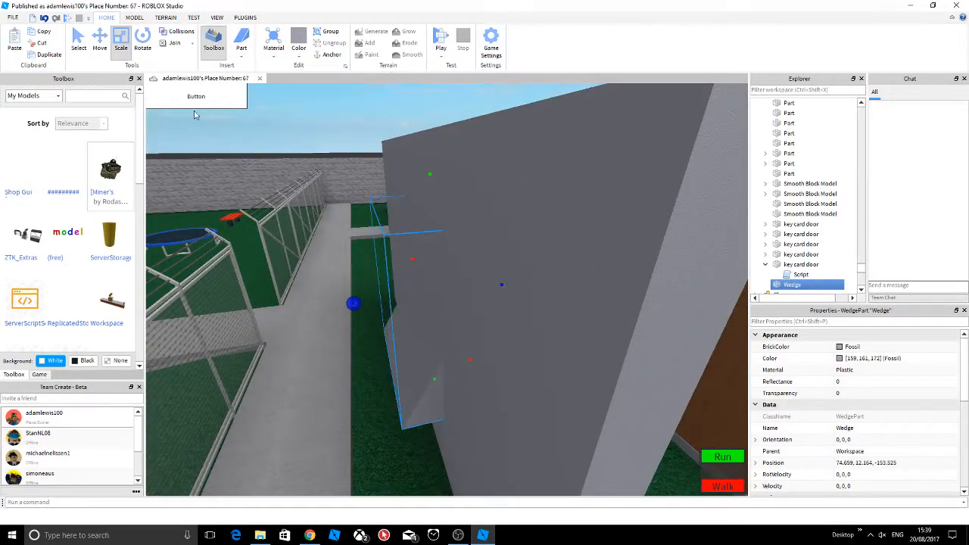
pyautogui.click(134, 17)
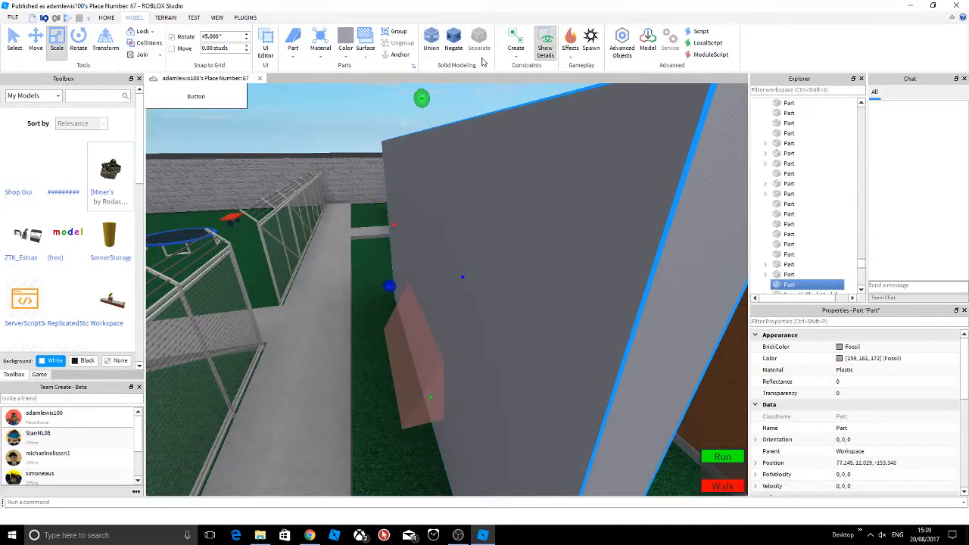
pyautogui.click(431, 41)
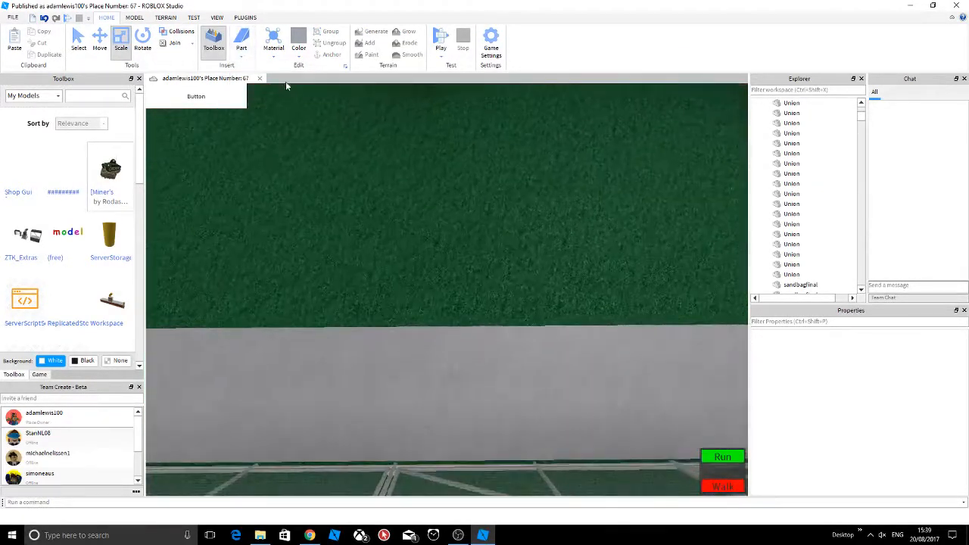
# Insert a cylinder, rotate it -90° onto its side, and slide it through the long wall
pyautogui.click(446, 288)
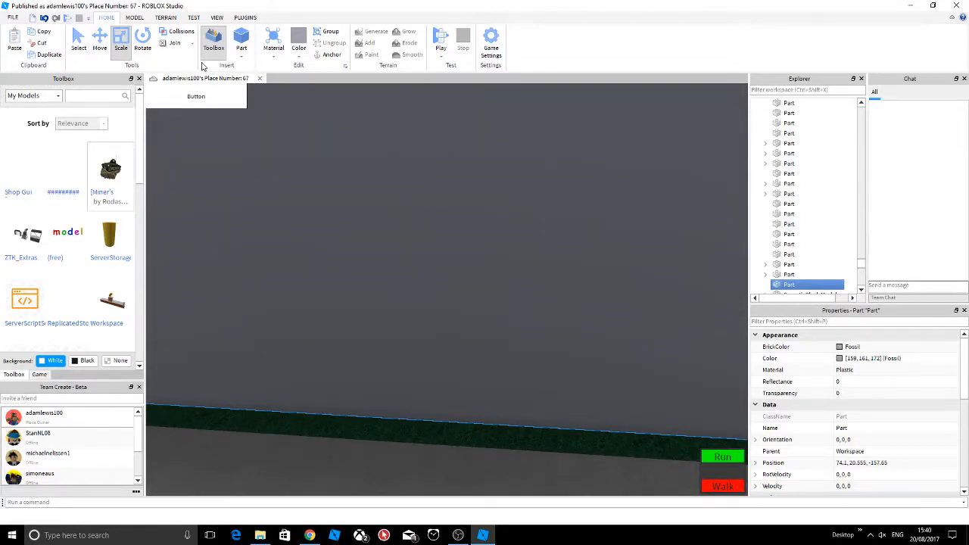
pyautogui.click(240, 38)
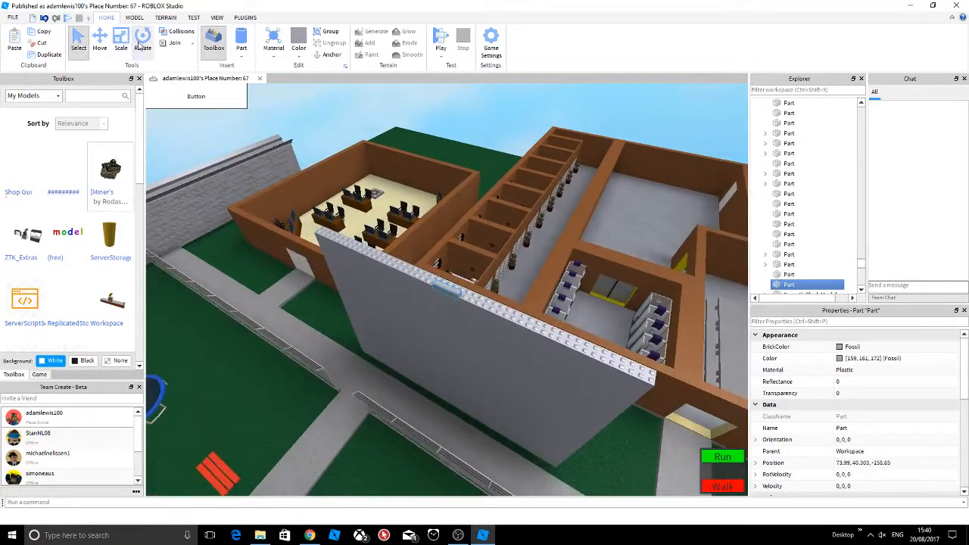
pyautogui.click(143, 41)
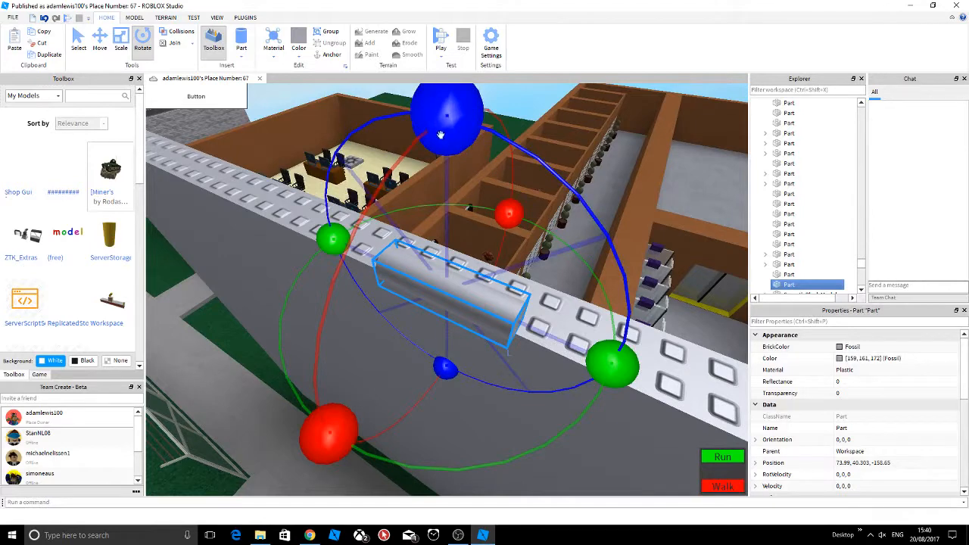
pyautogui.click(100, 39)
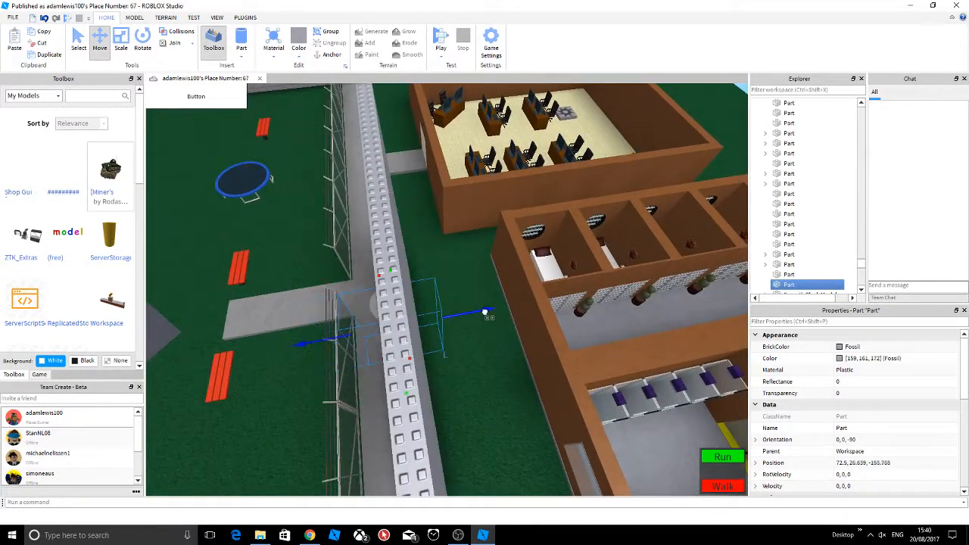
pyautogui.moveTo(484, 303); pyautogui.dragTo(492, 310)
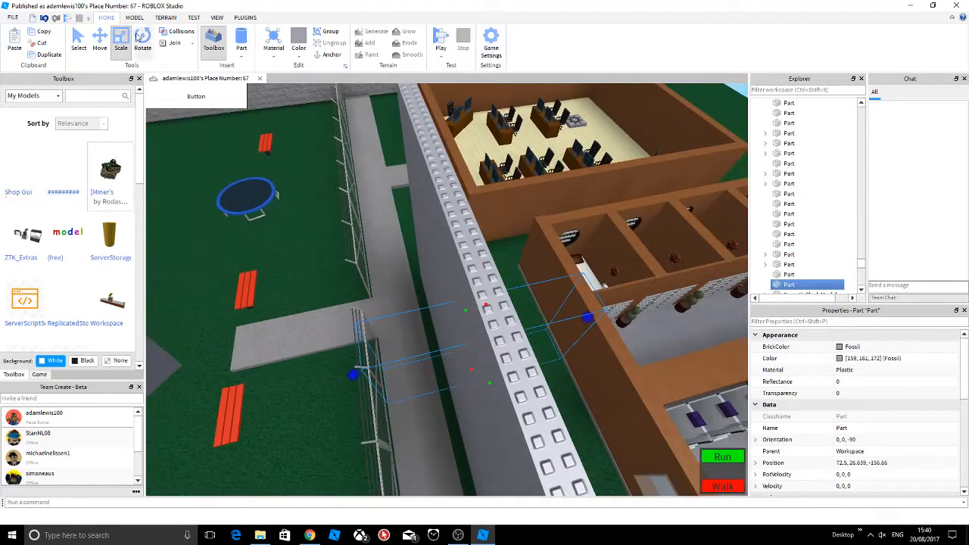
# Resize the cylinder, make it a negative part, and union it with the wall
pyautogui.click(99, 40)
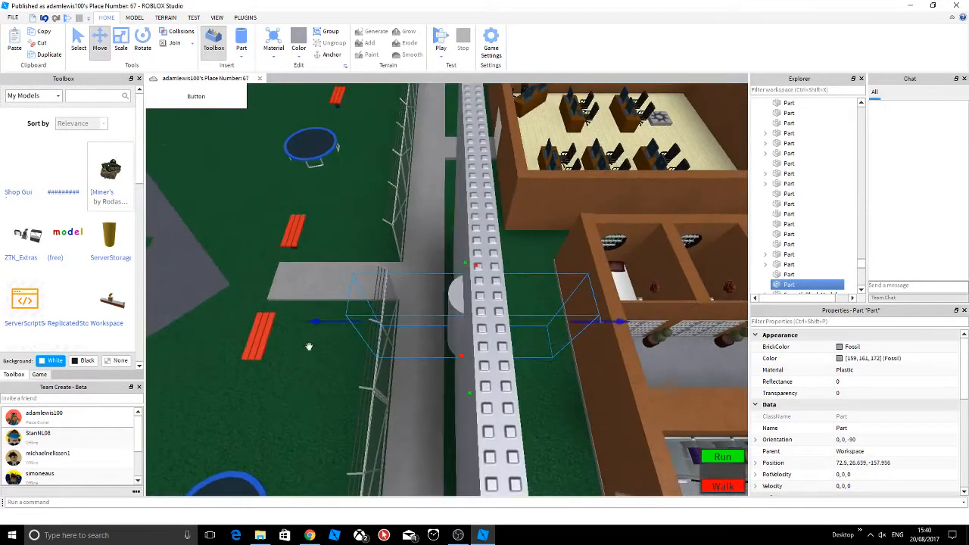
pyautogui.click(134, 17)
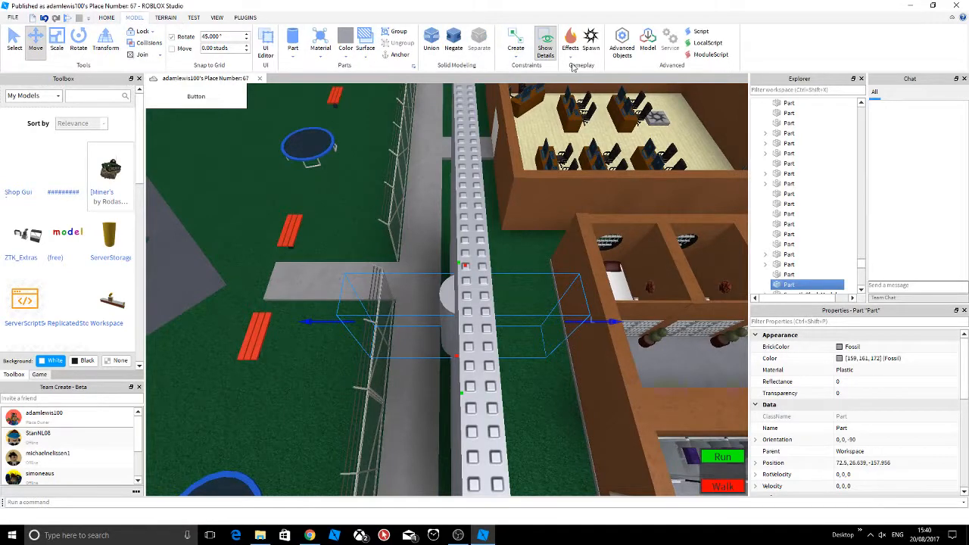
pyautogui.click(453, 41)
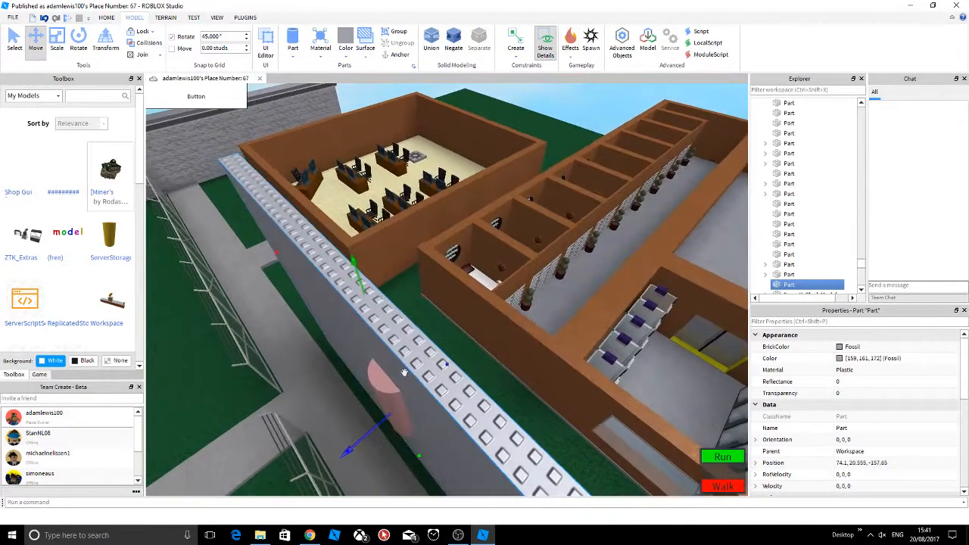
pyautogui.click(453, 42)
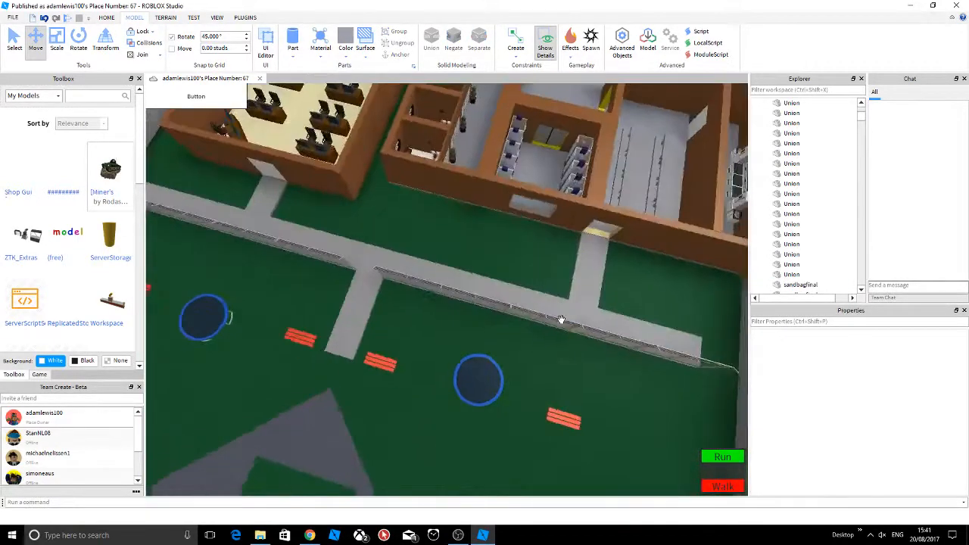
# Add a block scaled into a new yard wall, with a lime green block on its face
pyautogui.moveTo(560, 318); pyautogui.dragTo(441, 164)
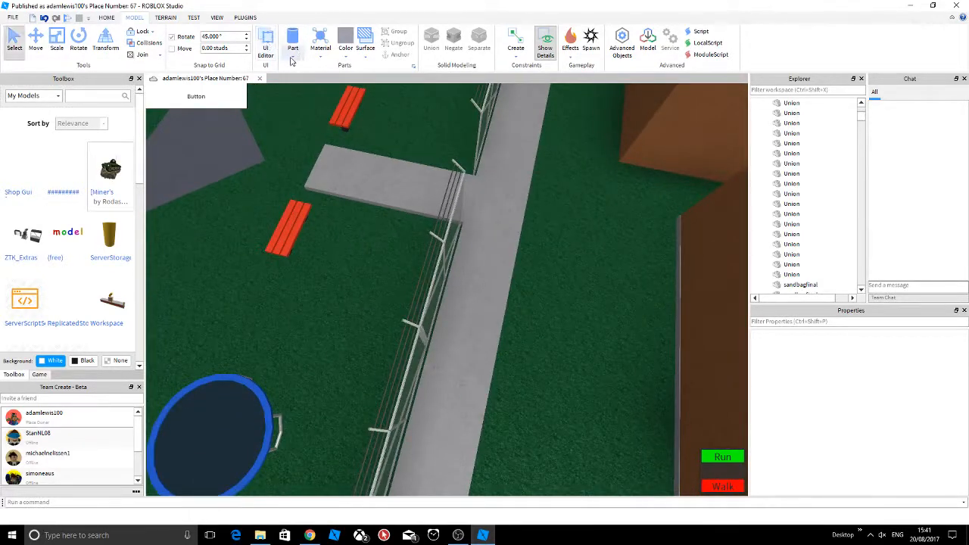
pyautogui.click(292, 38)
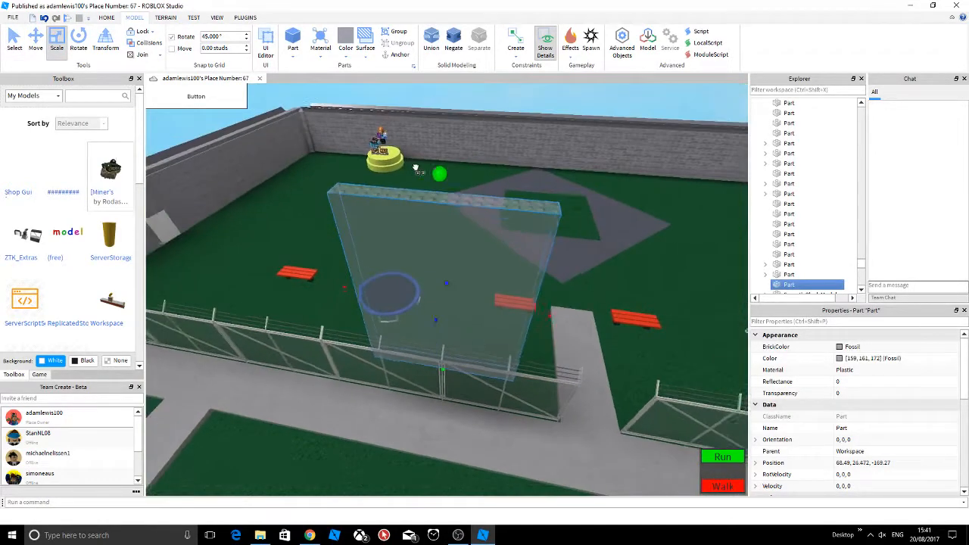
pyautogui.click(345, 42)
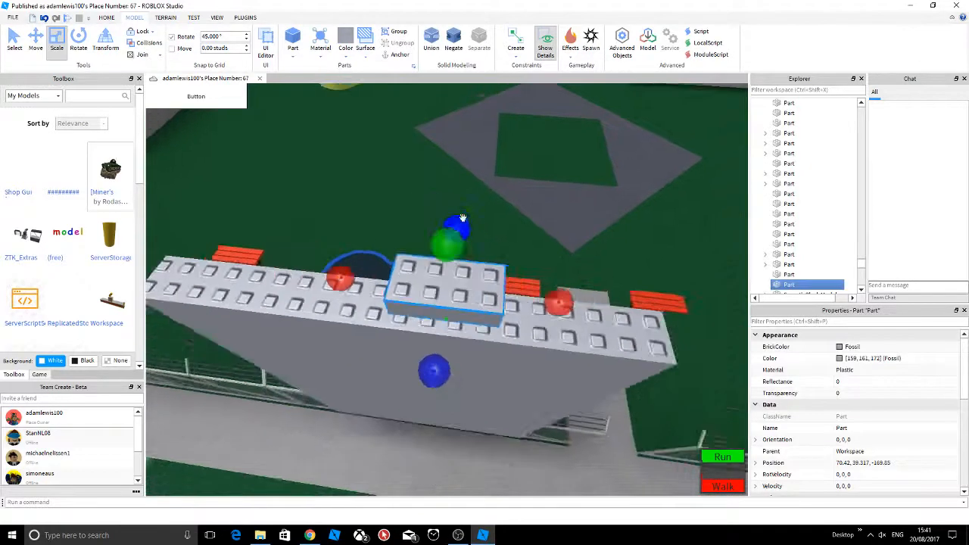
pyautogui.click(345, 42)
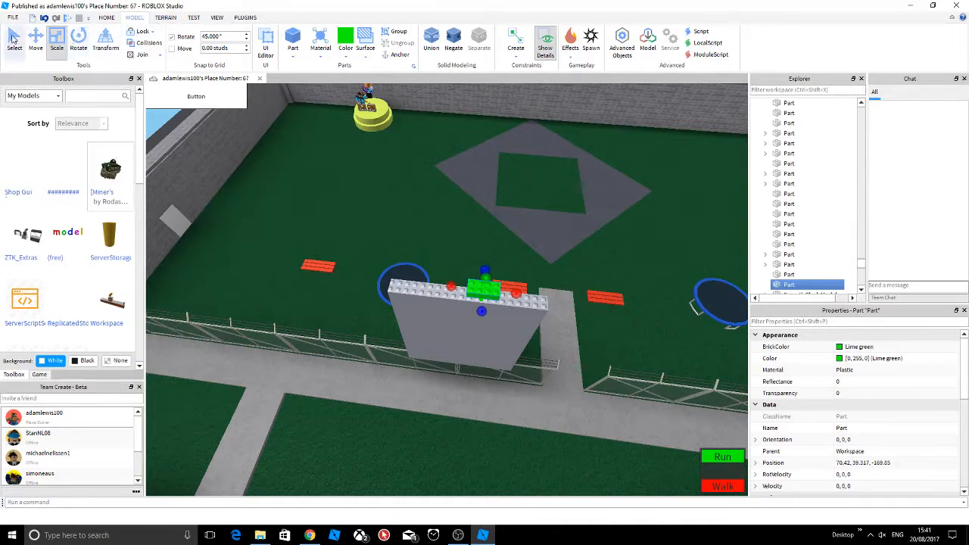
pyautogui.click(34, 41)
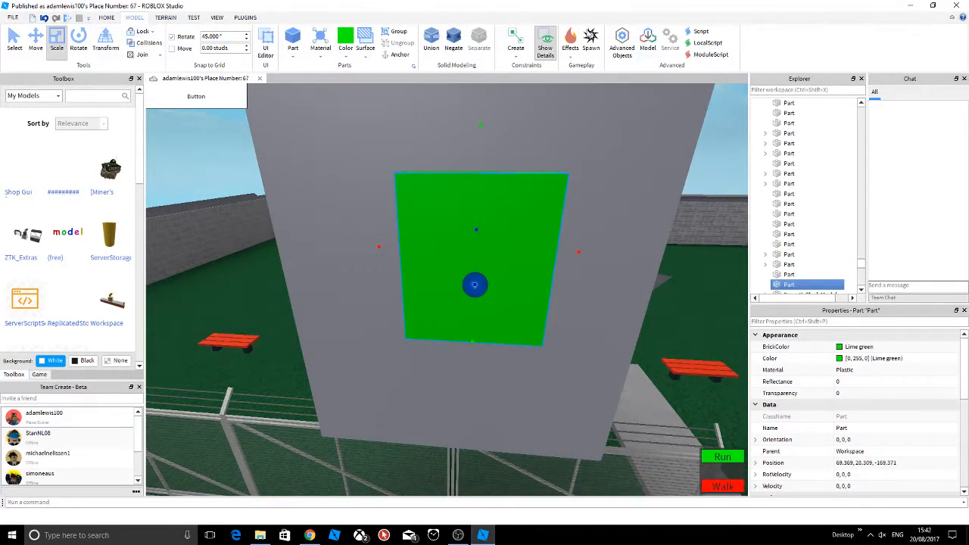
# Negate the lime green block, select it with the wall, and union them
pyautogui.click(453, 38)
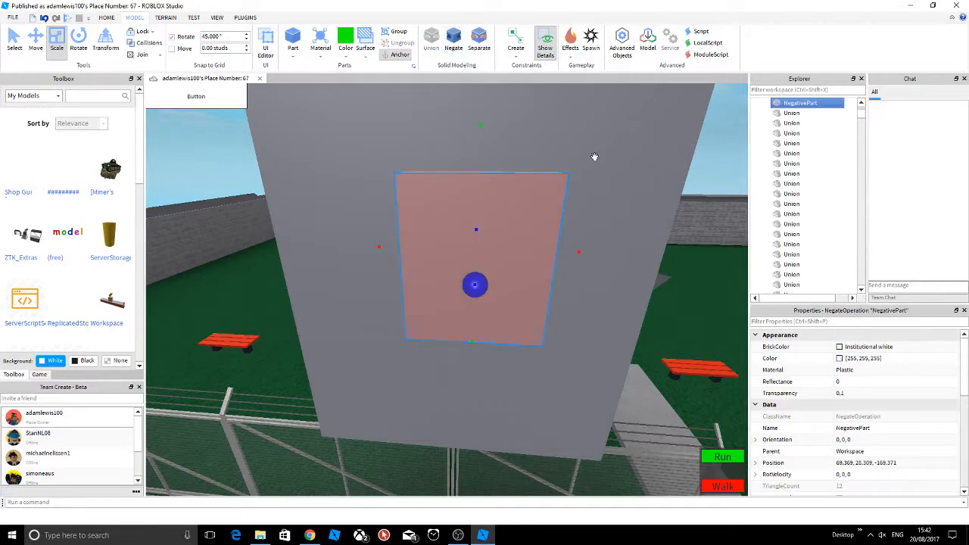
pyautogui.click(478, 42)
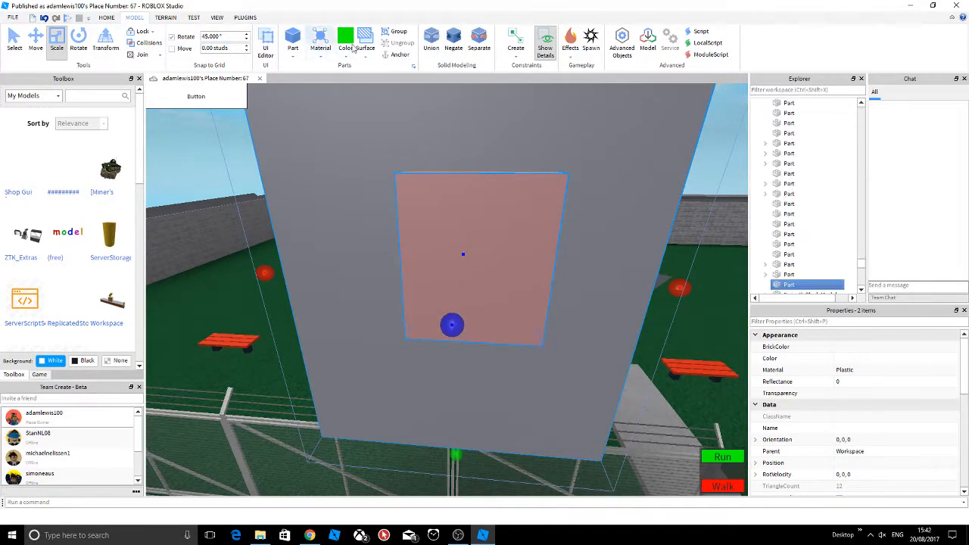
pyautogui.click(431, 36)
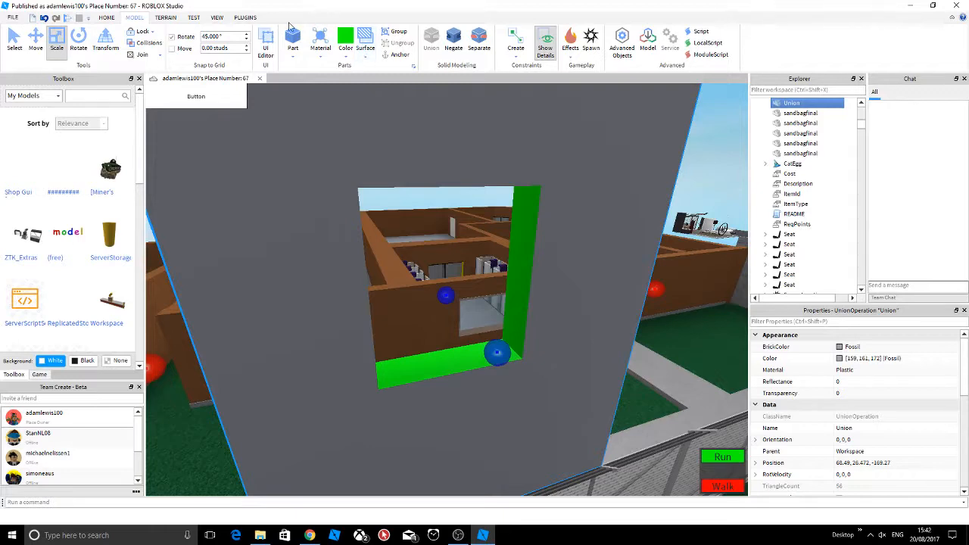
# Cycle the window wall through Diamond Plate, Foil, Brick and Neon, ending on Cobblestone
pyautogui.click(320, 42)
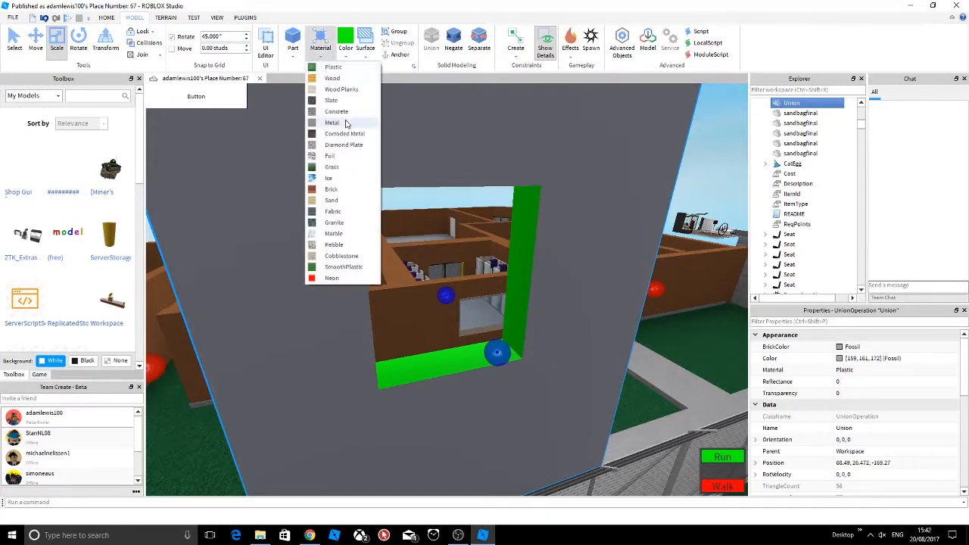
pyautogui.click(344, 145)
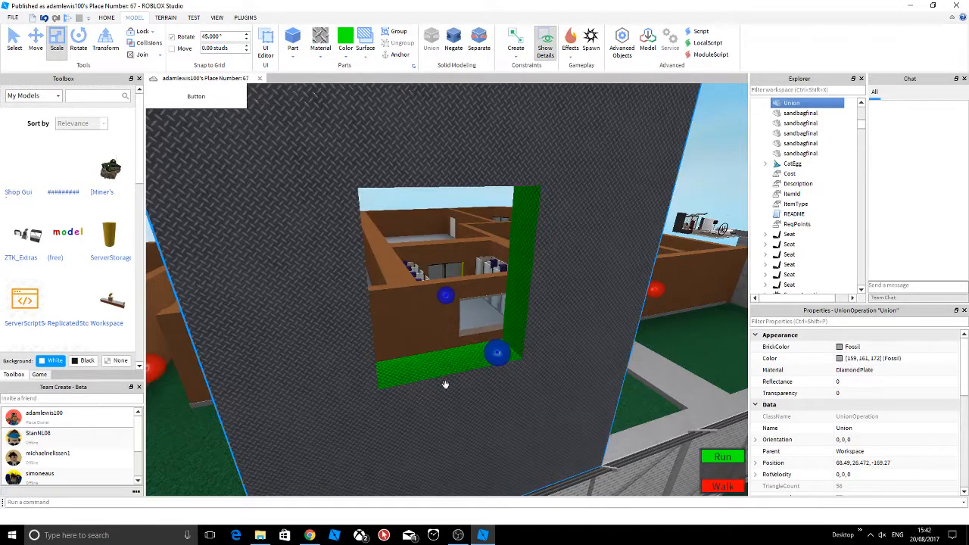
pyautogui.click(320, 42)
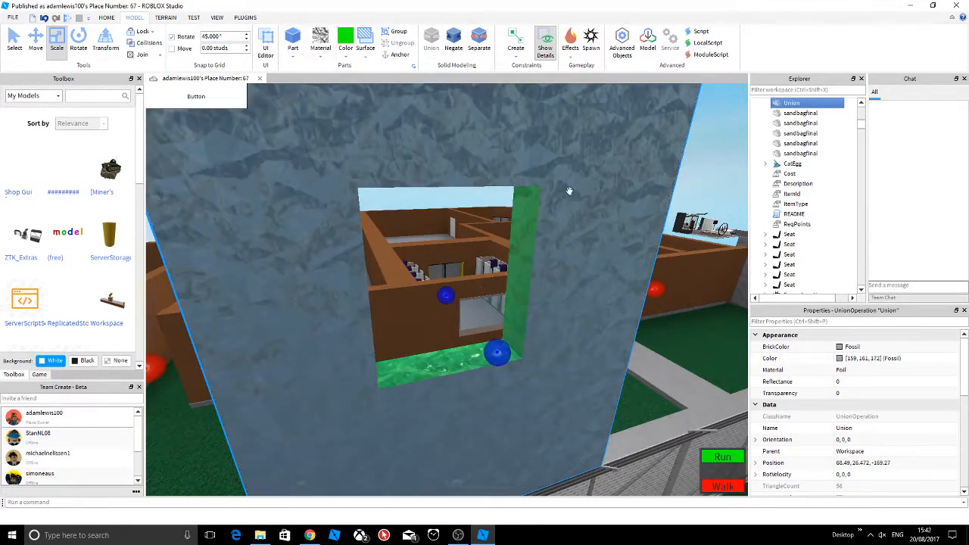
pyautogui.click(320, 40)
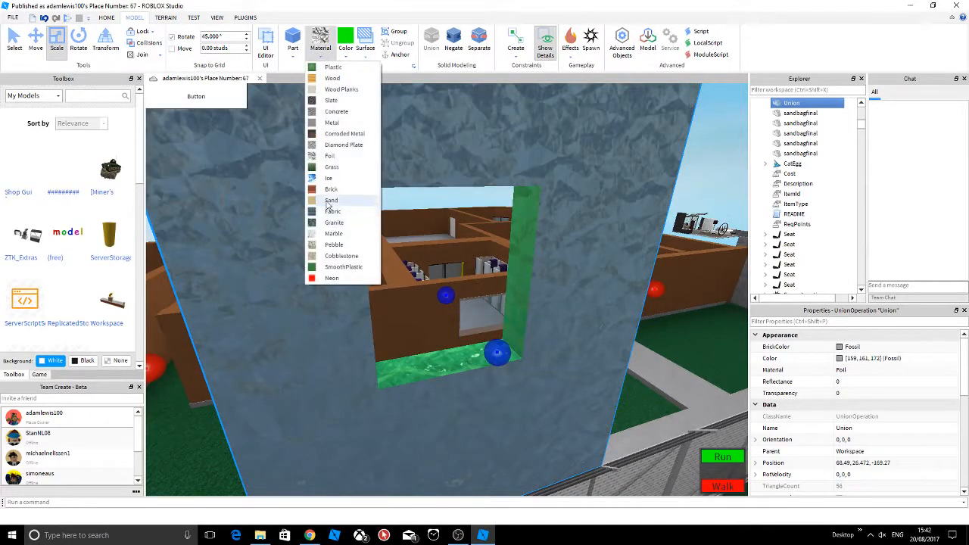
pyautogui.click(331, 188)
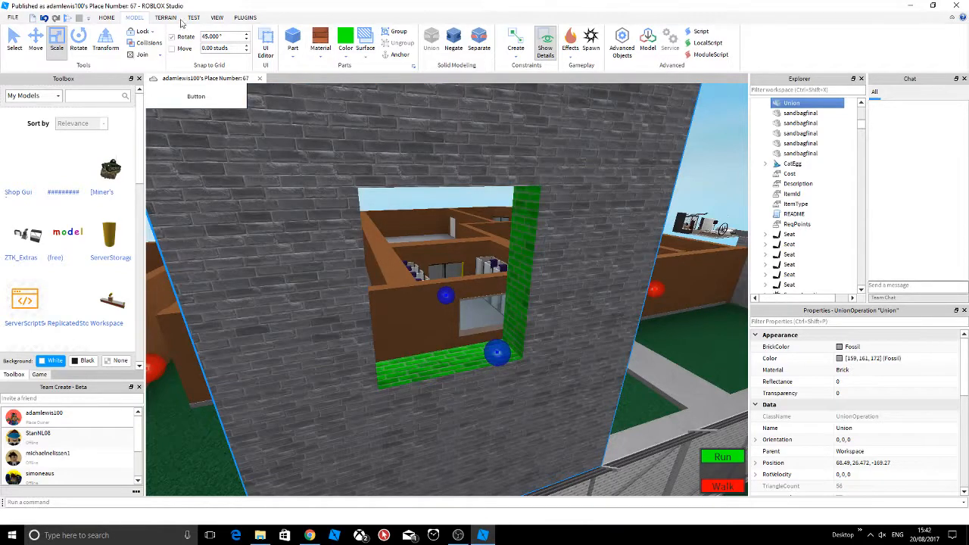
pyautogui.click(320, 41)
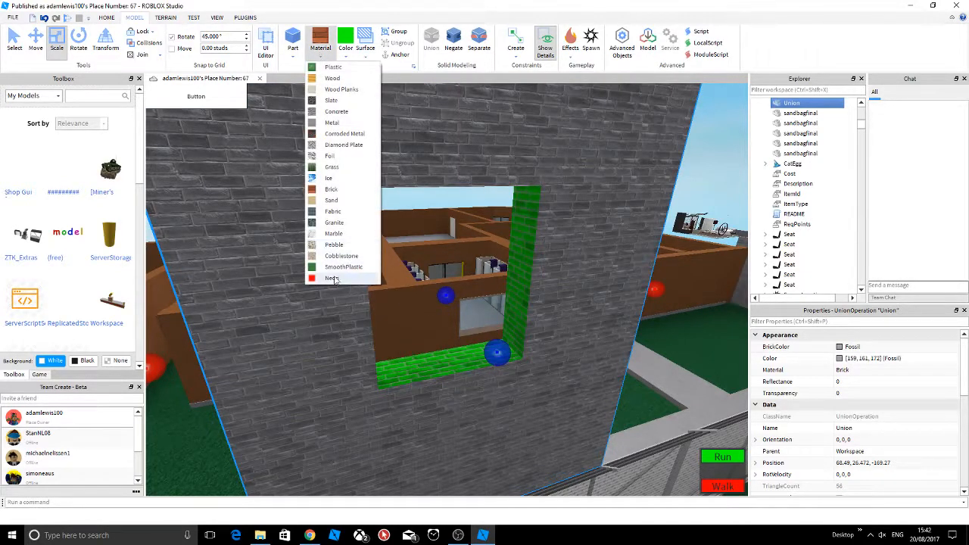
pyautogui.click(332, 278)
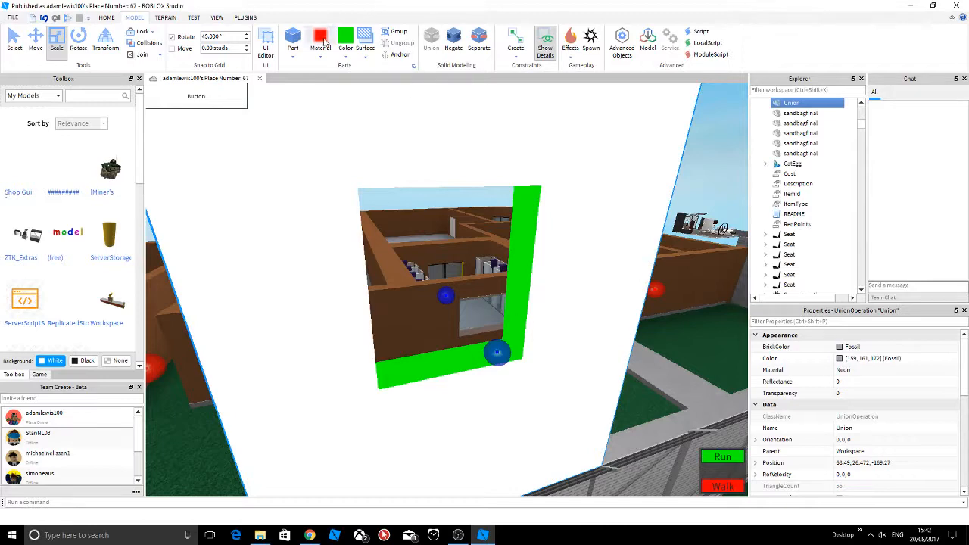
pyautogui.click(320, 42)
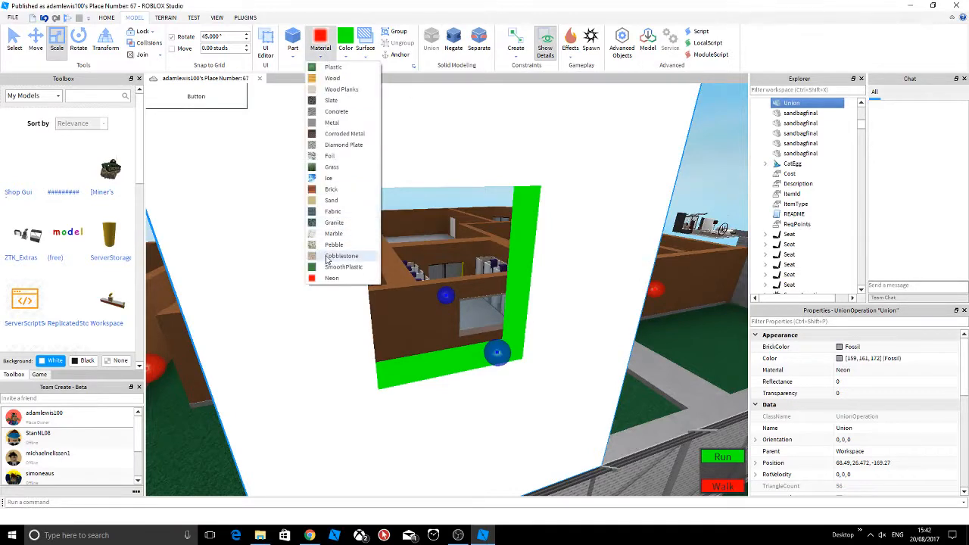
pyautogui.click(342, 256)
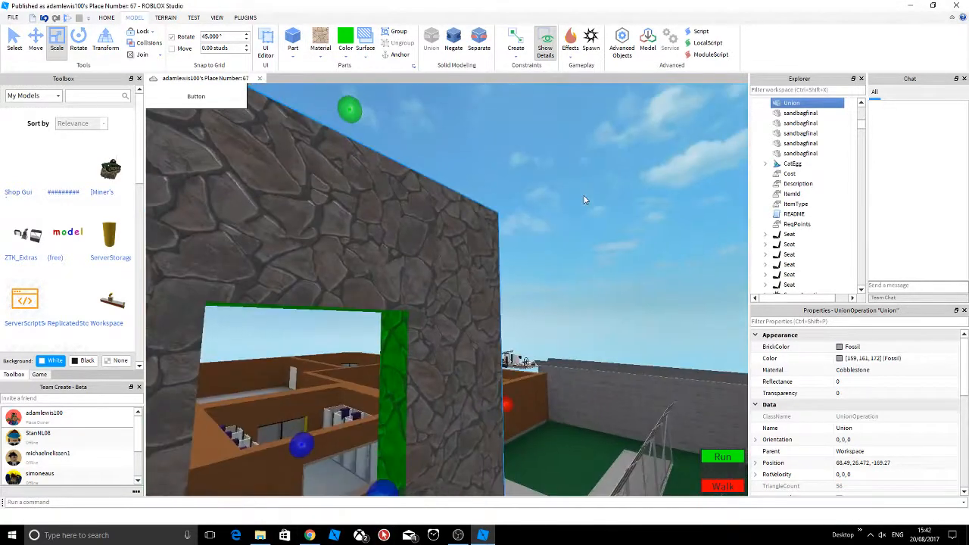